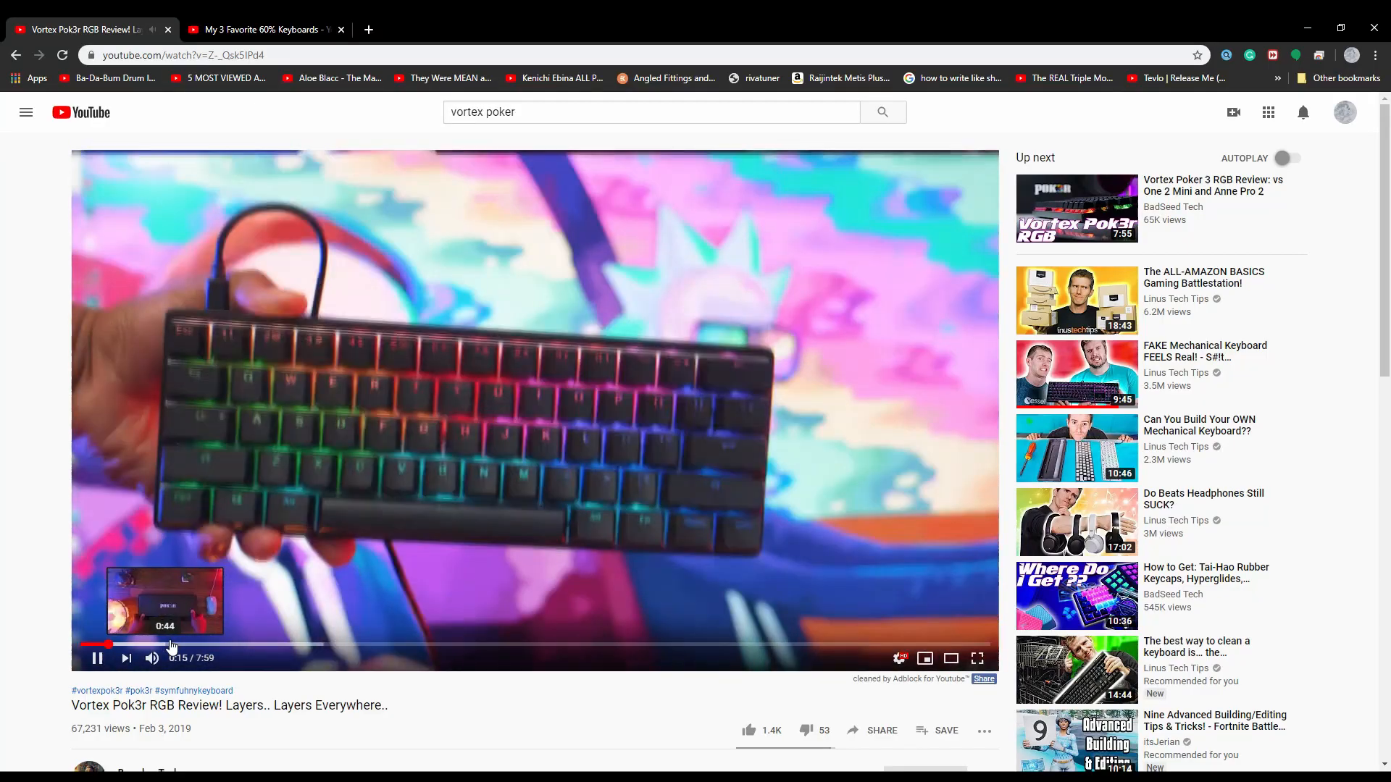
- Scroll the Asceny homepage to the Asceny One 60% keyboard and follow its Amazon link
click(258, 29)
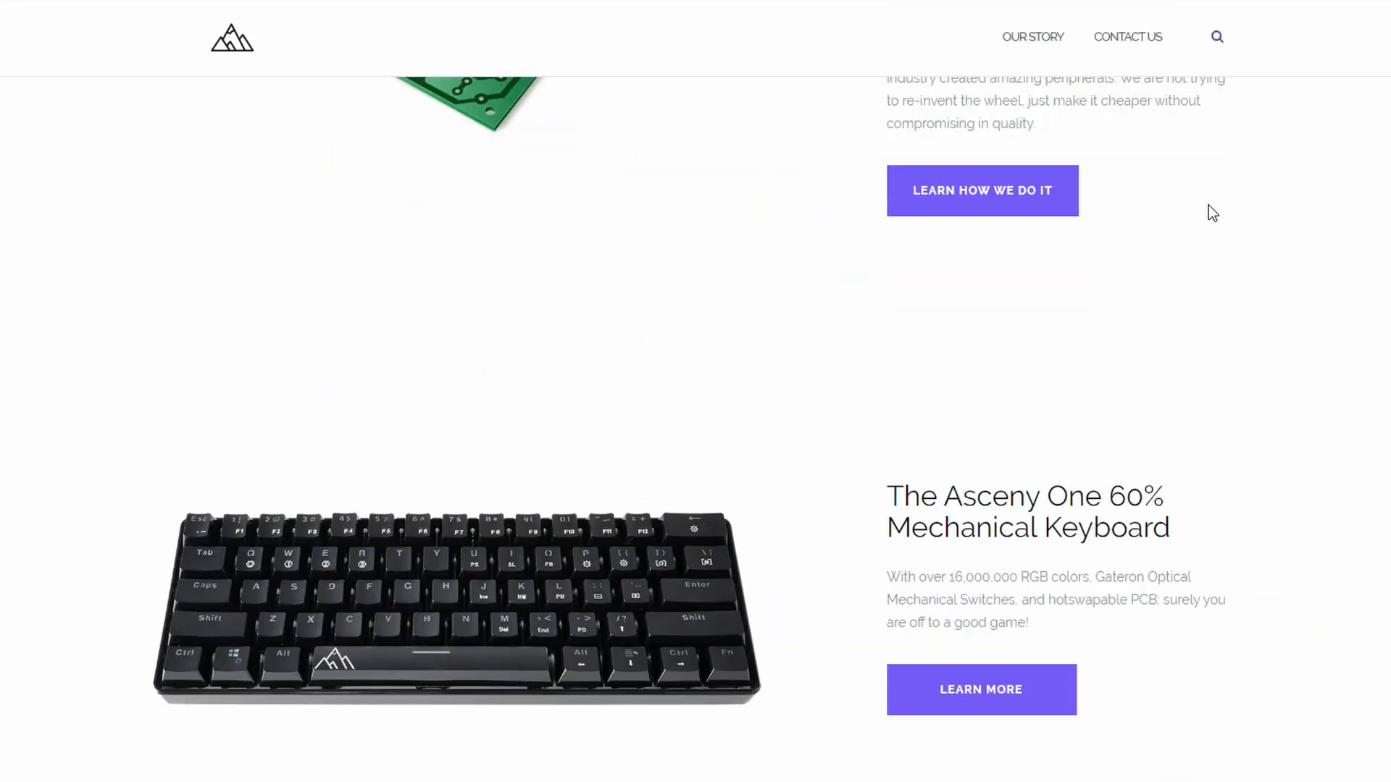
scroll(up, 3)
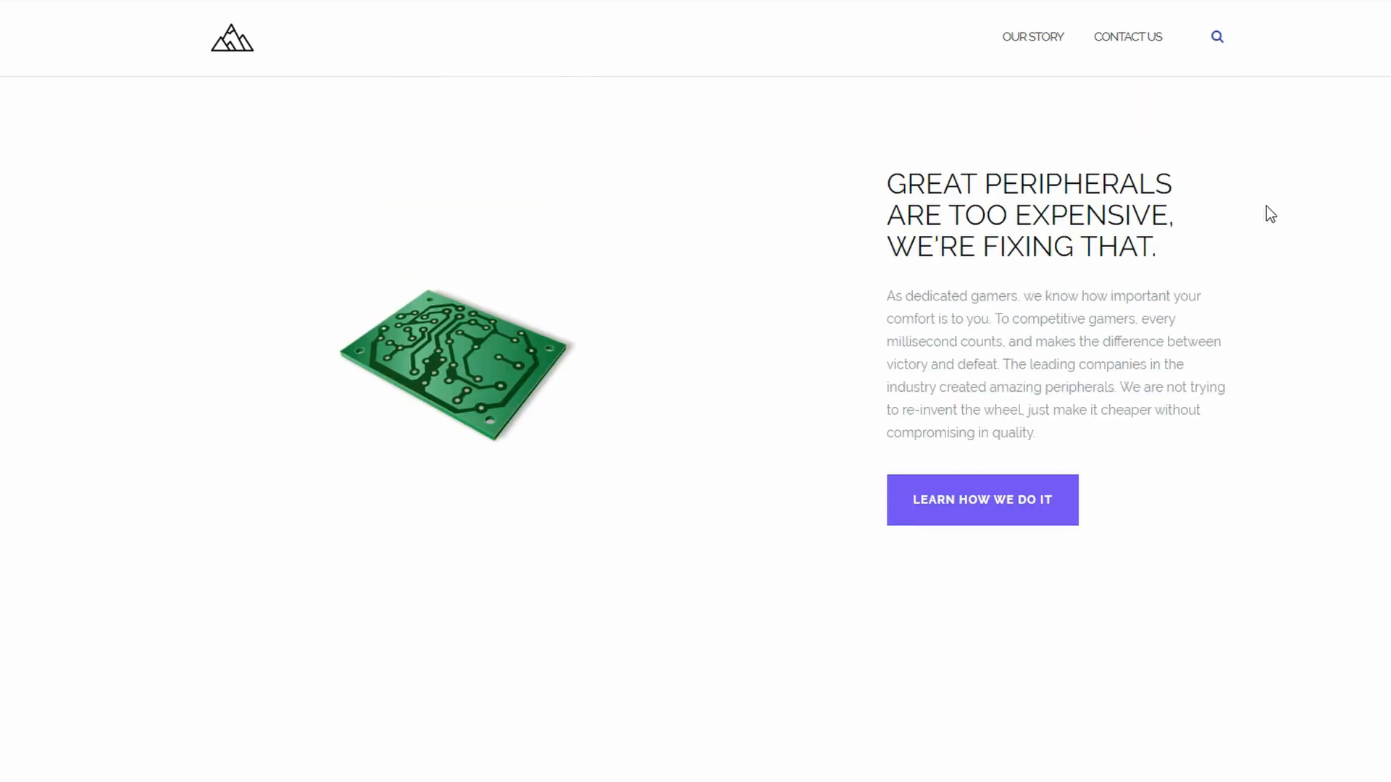
scroll(down, 3)
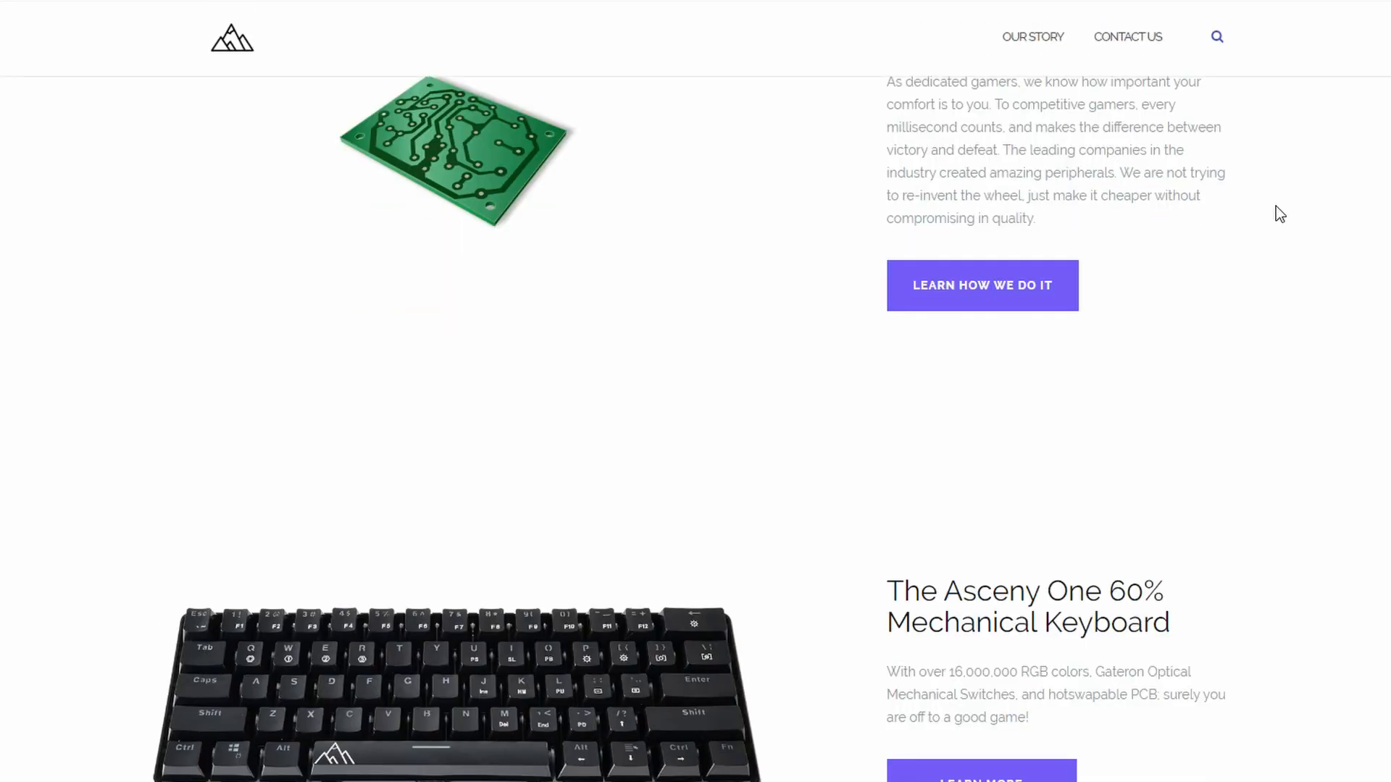
scroll(down, 3)
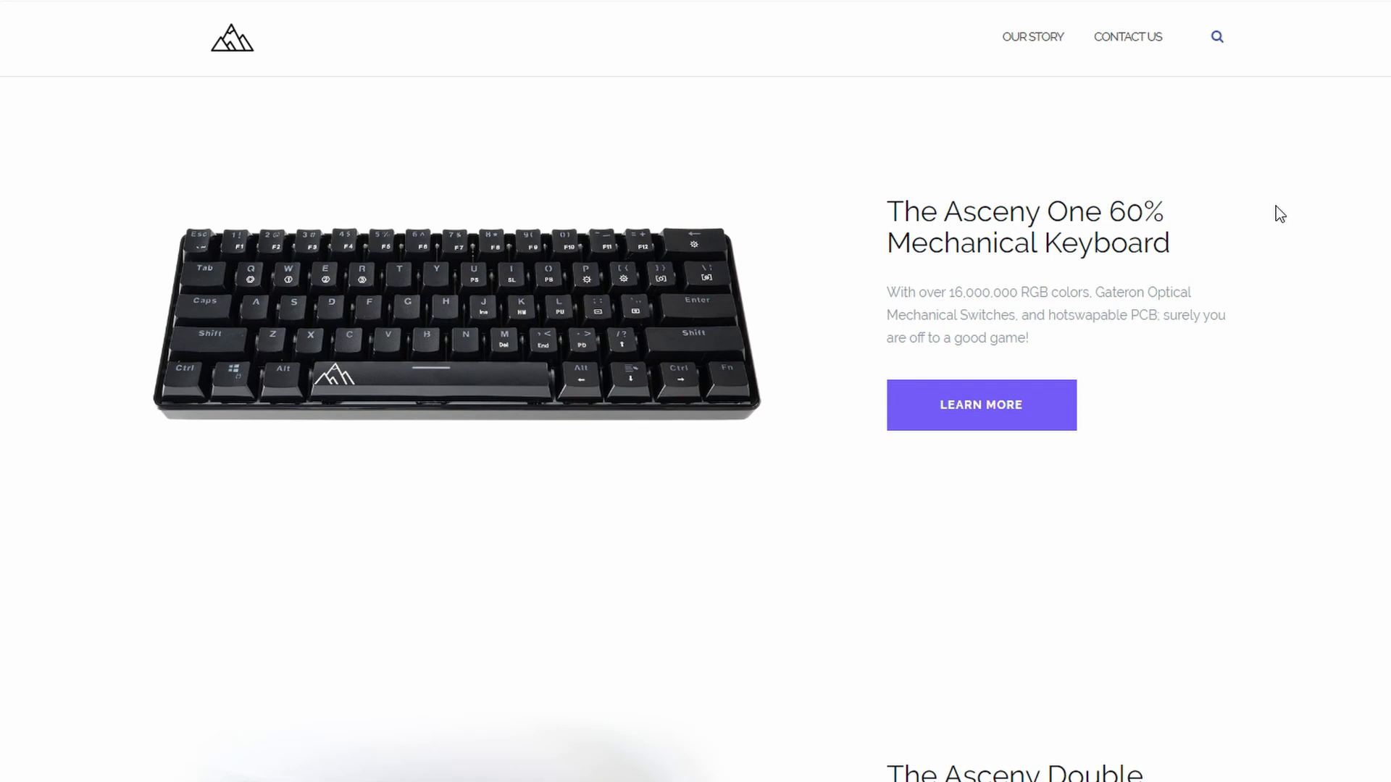
click(981, 404)
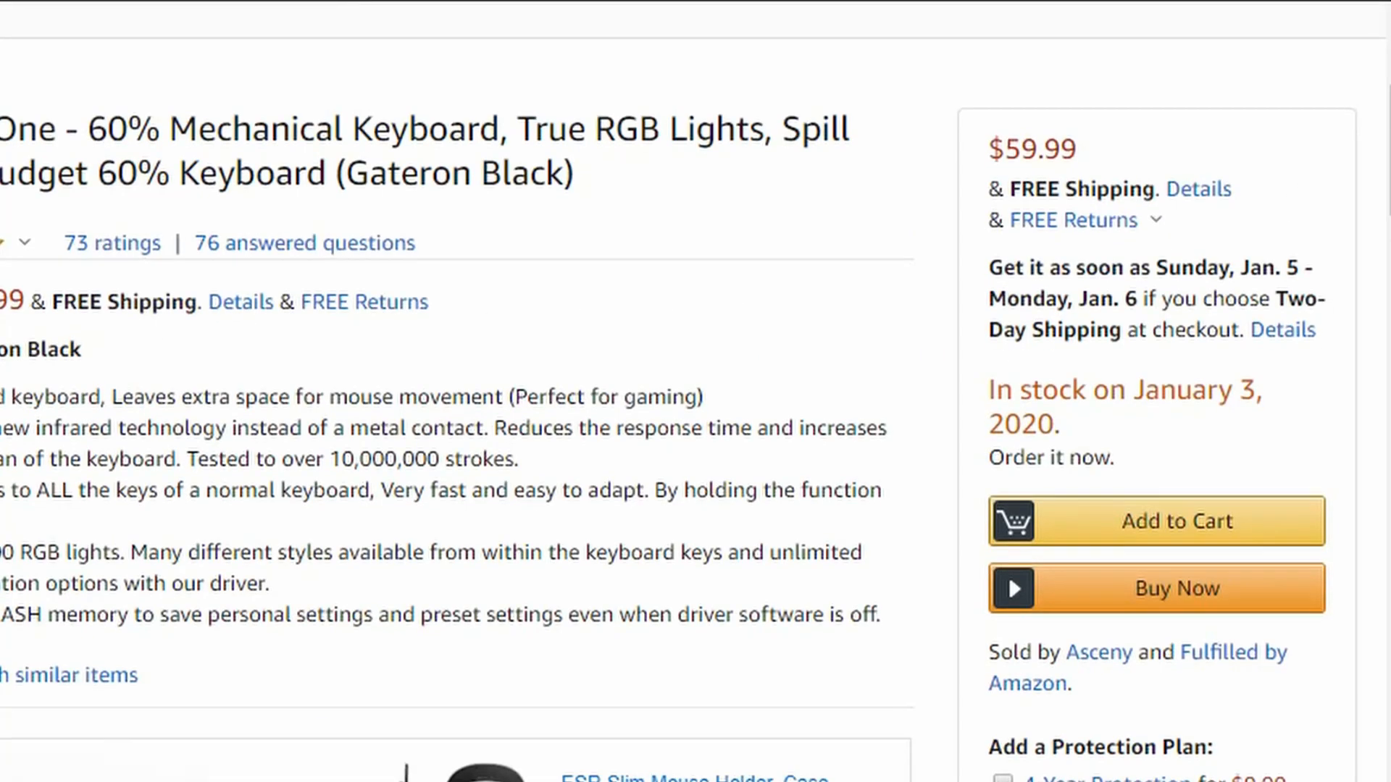
- Scroll the Amazon listing past Add to Cart and Buy Now to the protection plan and gift options
scroll(down, 3)
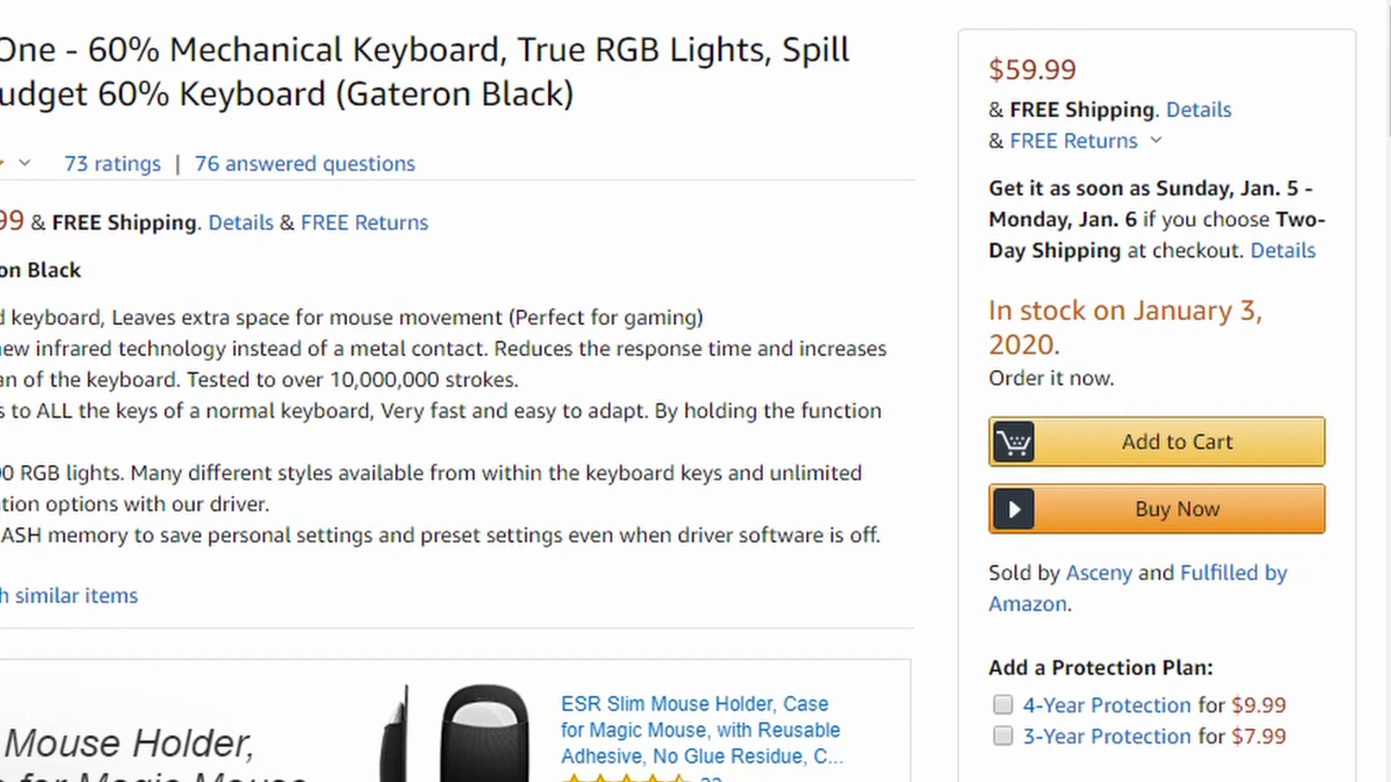
scroll(down, 3)
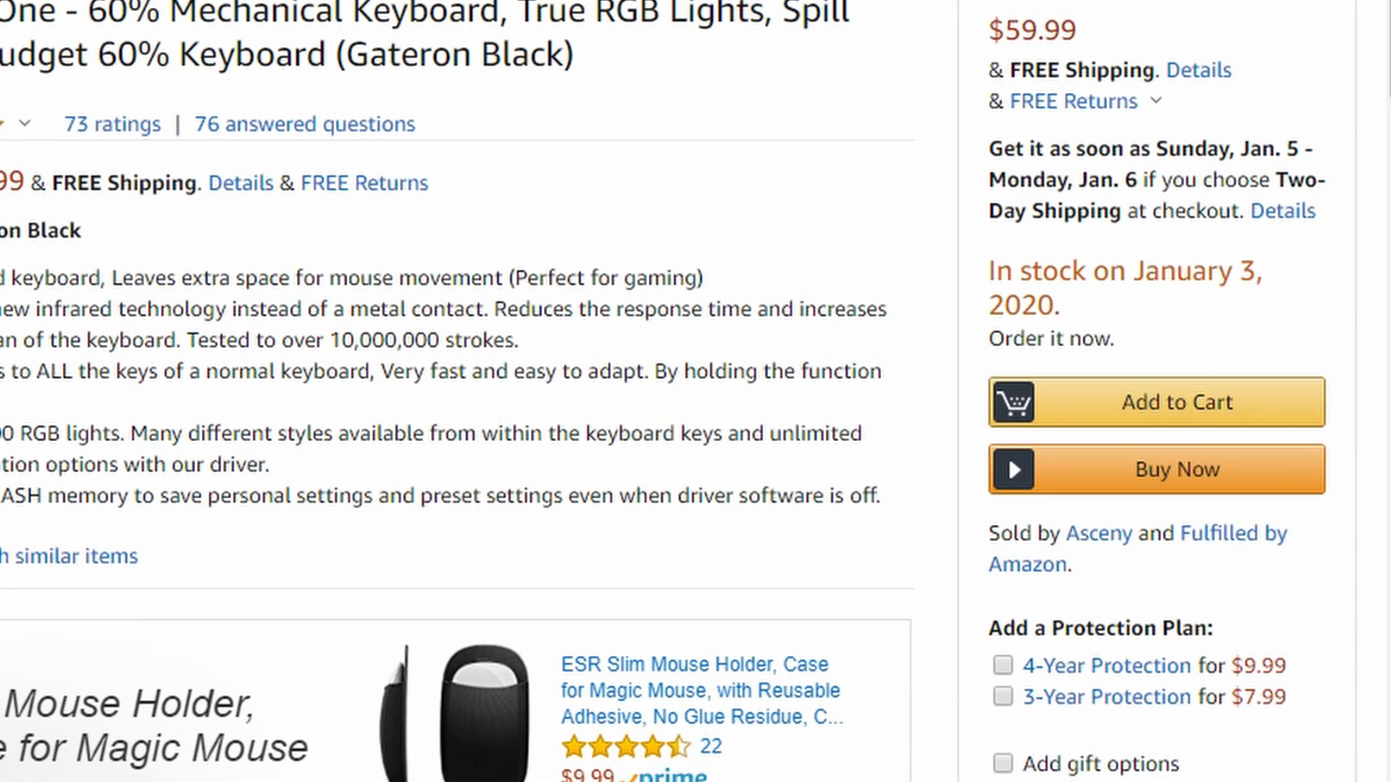
scroll(down, 3)
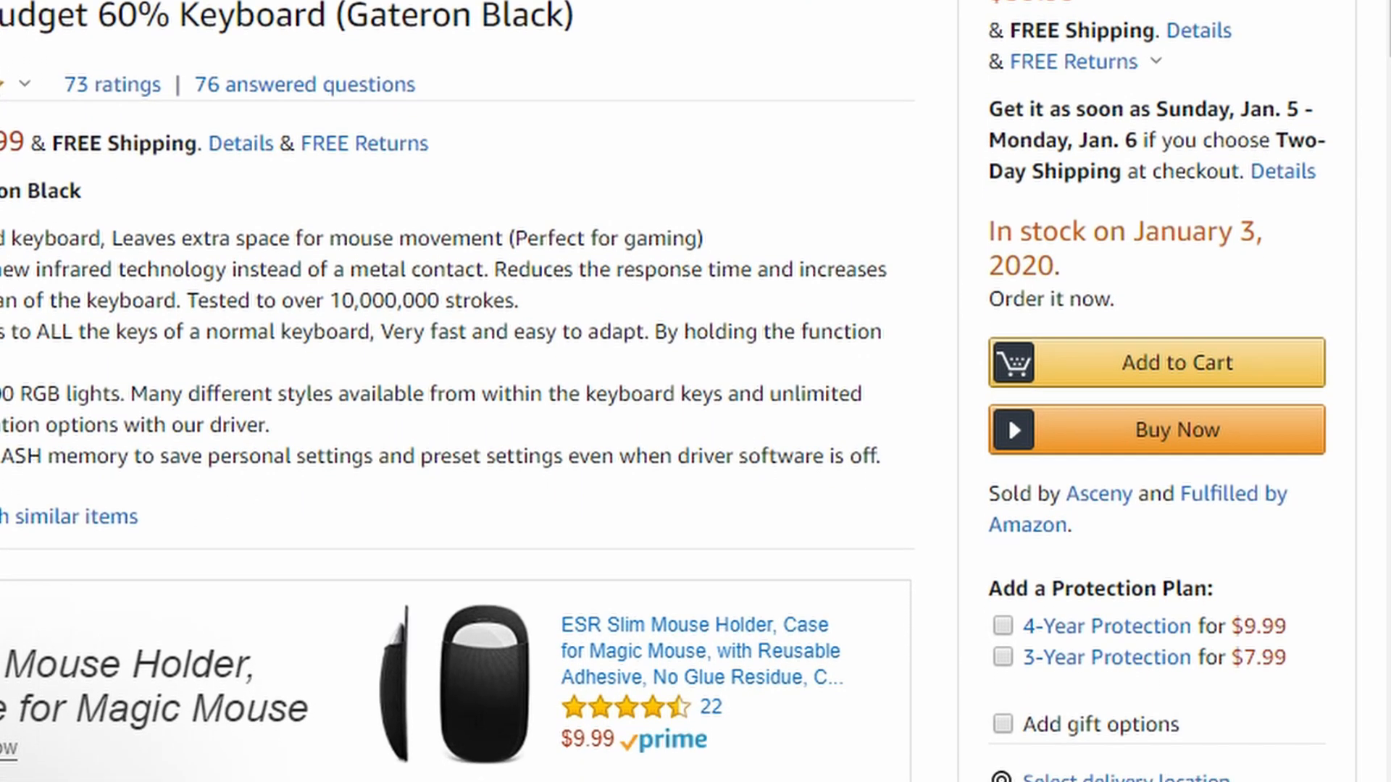
scroll(down, 3)
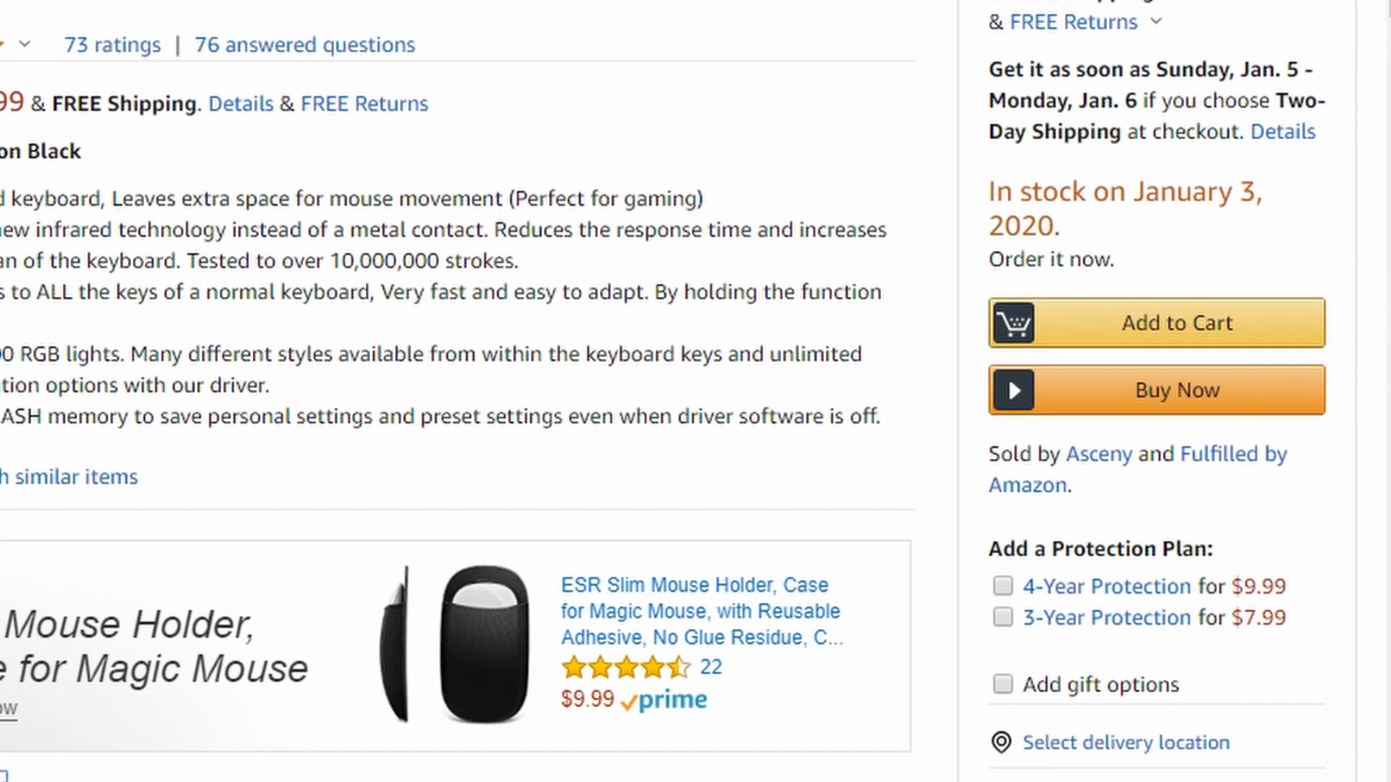
scroll(down, 3)
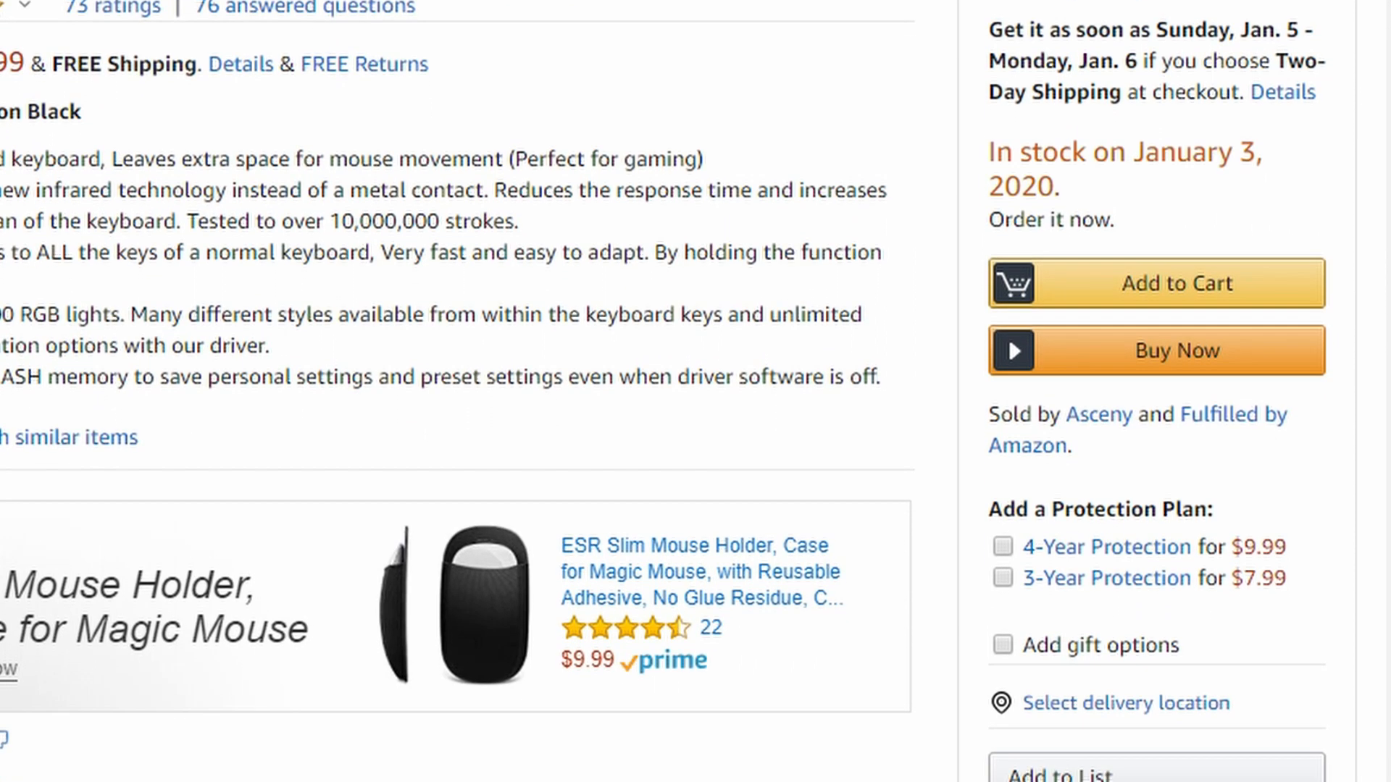
scroll(down, 3)
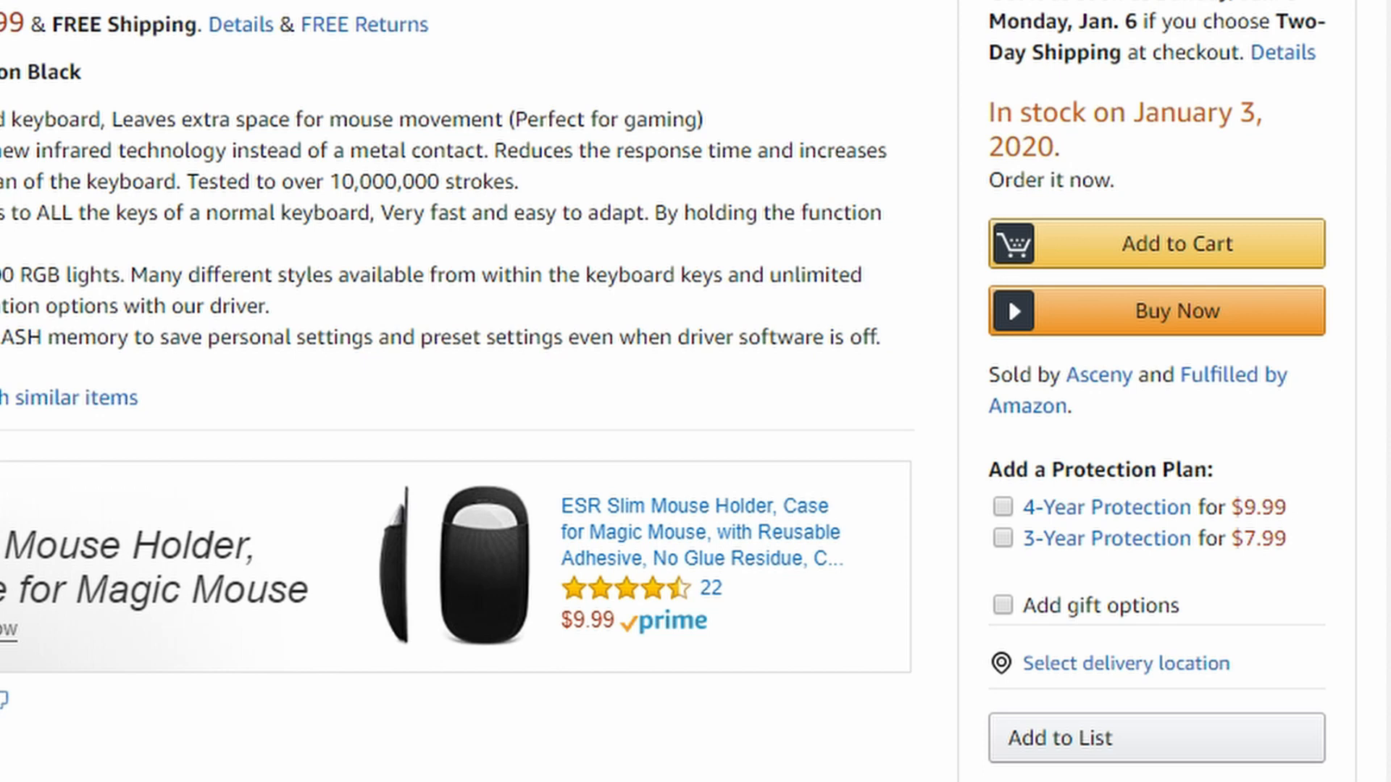
scroll(down, 3)
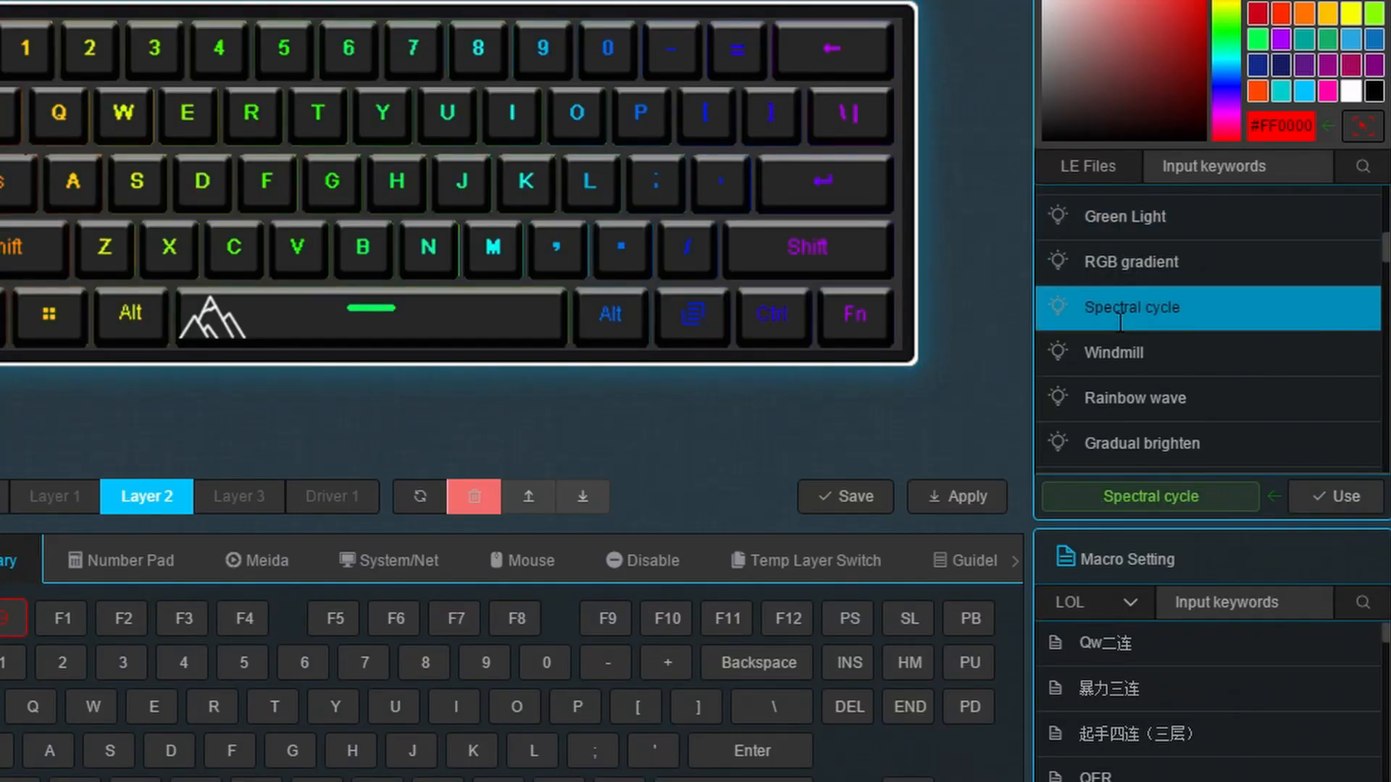
- Preview RGB gradient and Green Light, then return to Spectral cycle showing the Fn-layer keys
click(1130, 262)
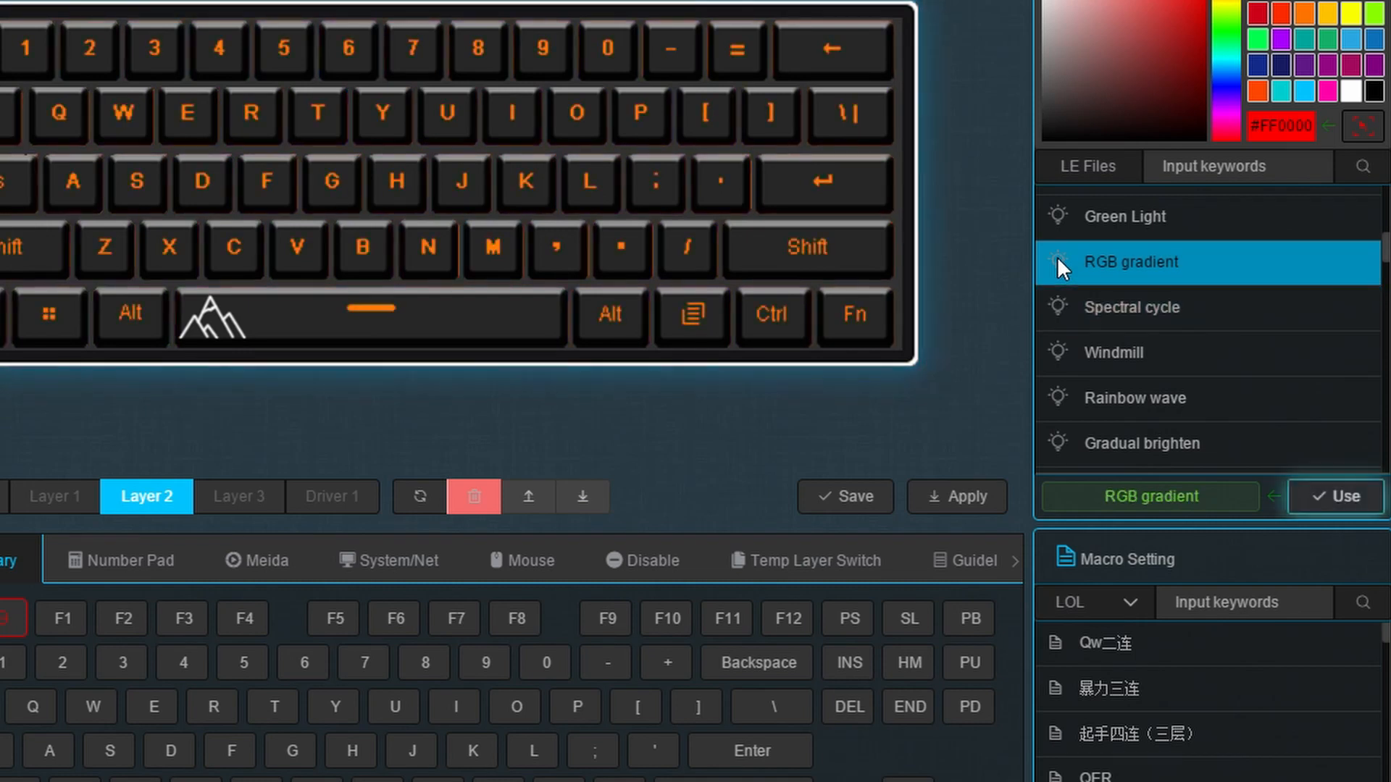
click(1127, 216)
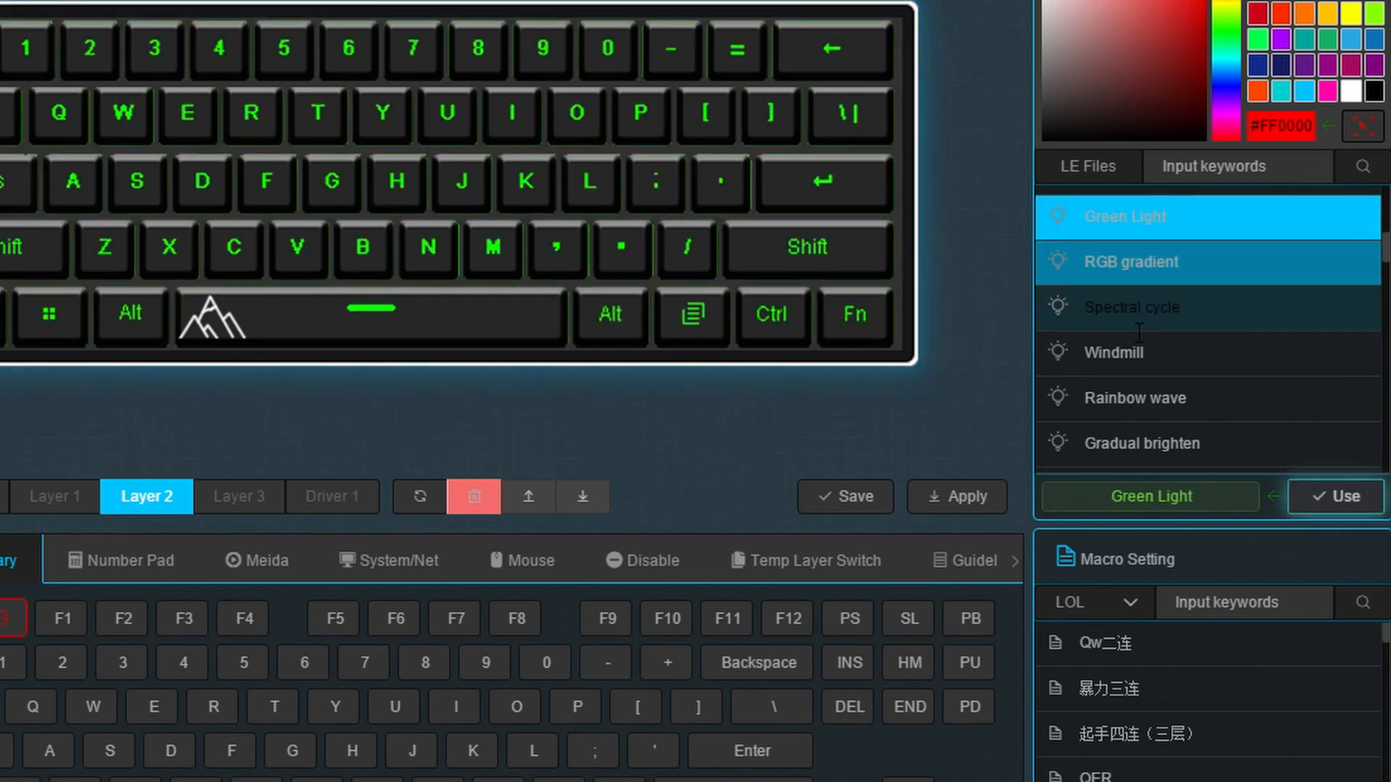
click(1131, 308)
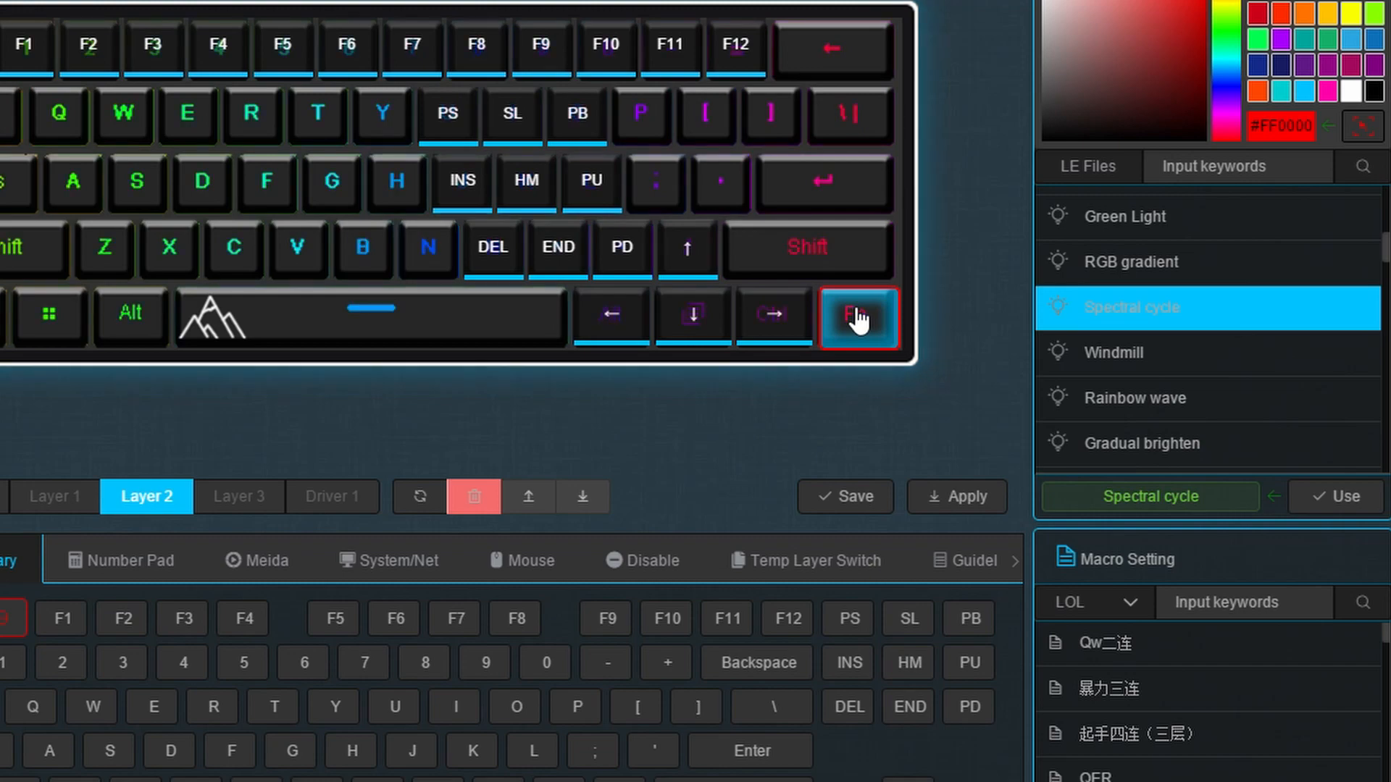